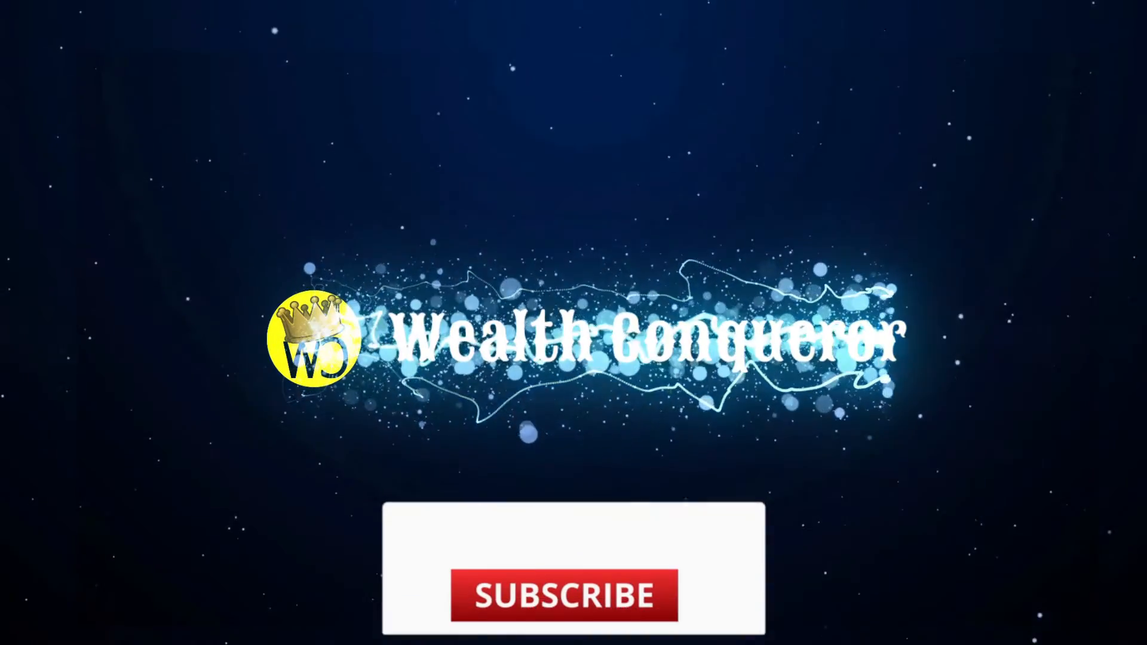
# Step: Play the Wealth Conqueror intro through the logo reveal and the subscribe-button animation
pyautogui.click(563, 594)
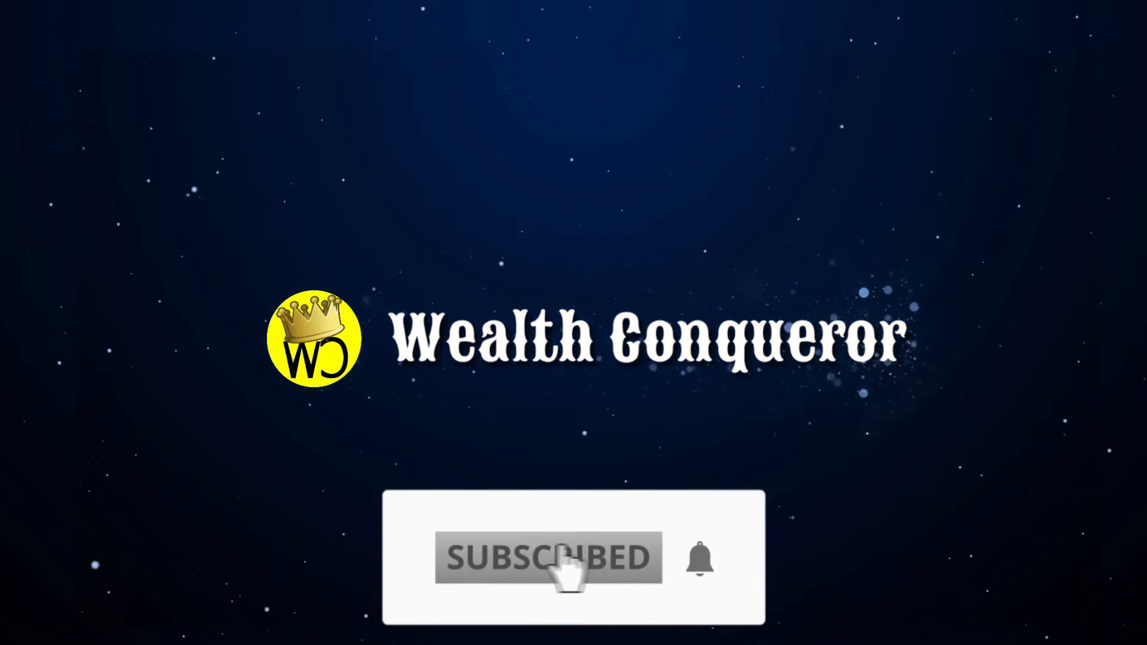